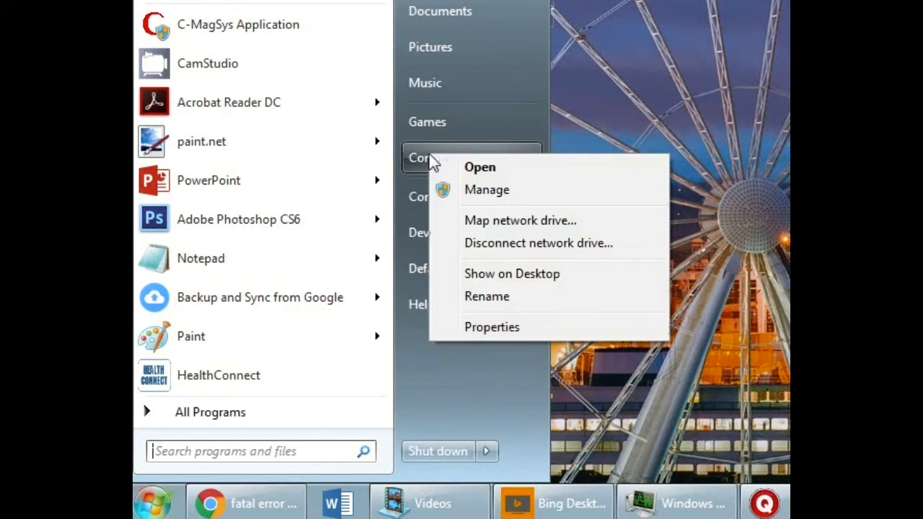
{"action": "mouse_move", "coordinate": [515, 332]}
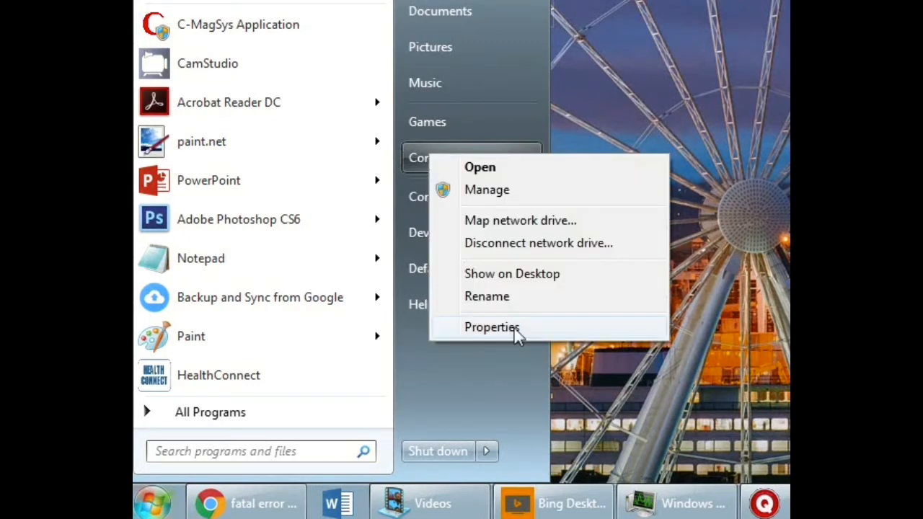
Step: Open Computer's system properties, then the Advanced system settings dialog
{"action": "left_click", "coordinate": [491, 327]}
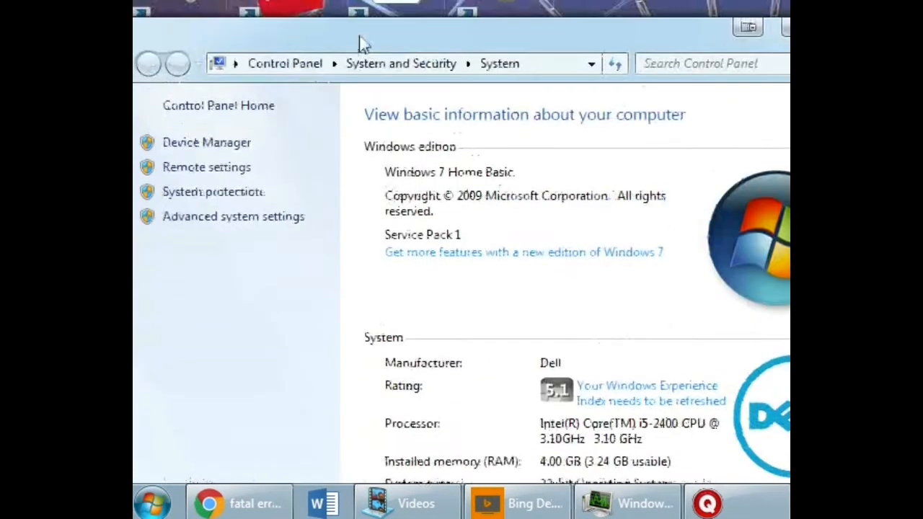
{"action": "mouse_move", "coordinate": [233, 216]}
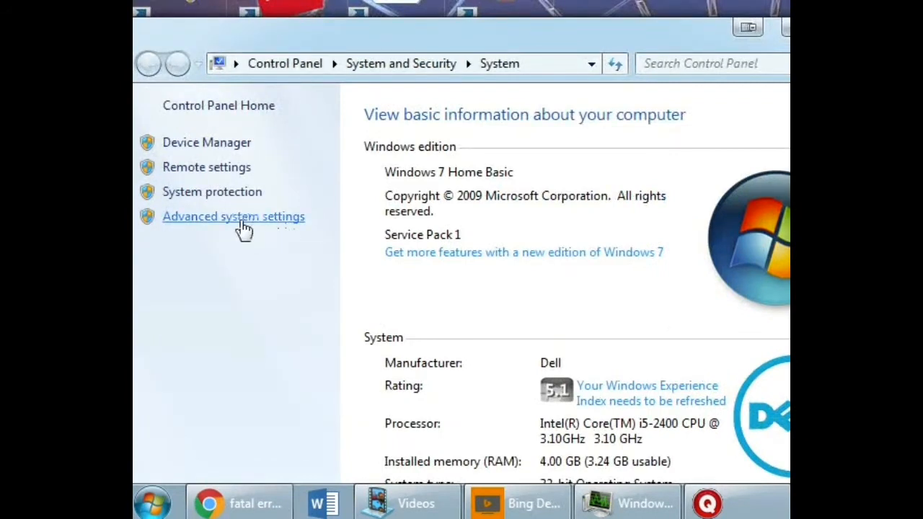
{"action": "left_click", "coordinate": [233, 217]}
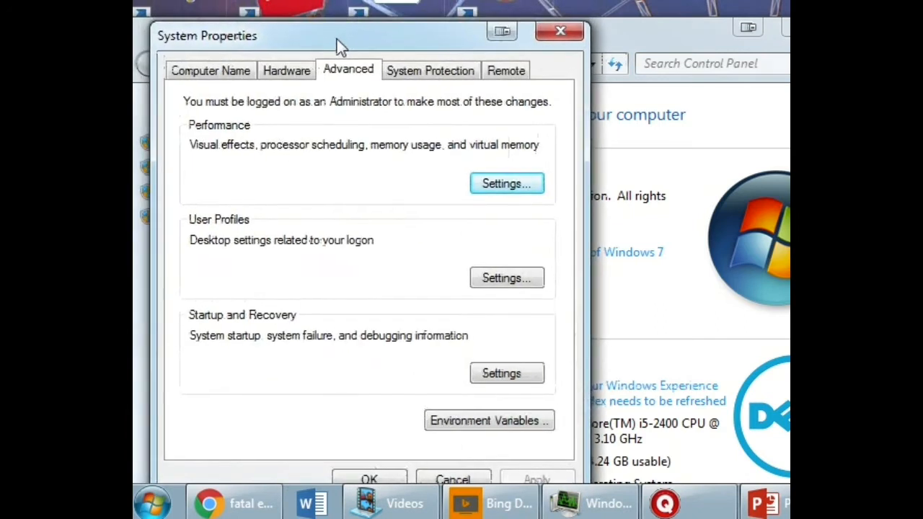
Step: On the Advanced tab of System Properties, open the Environment Variables window
{"action": "left_click", "coordinate": [211, 70]}
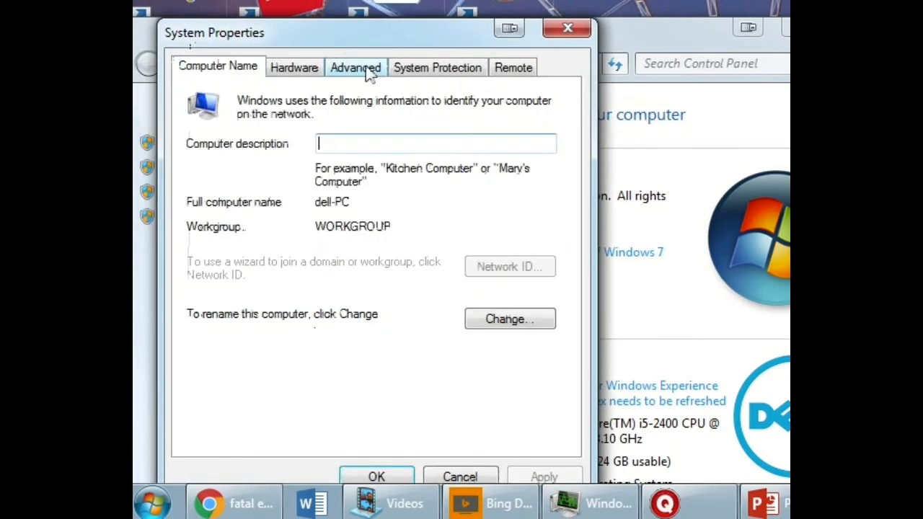
{"action": "left_click", "coordinate": [355, 67]}
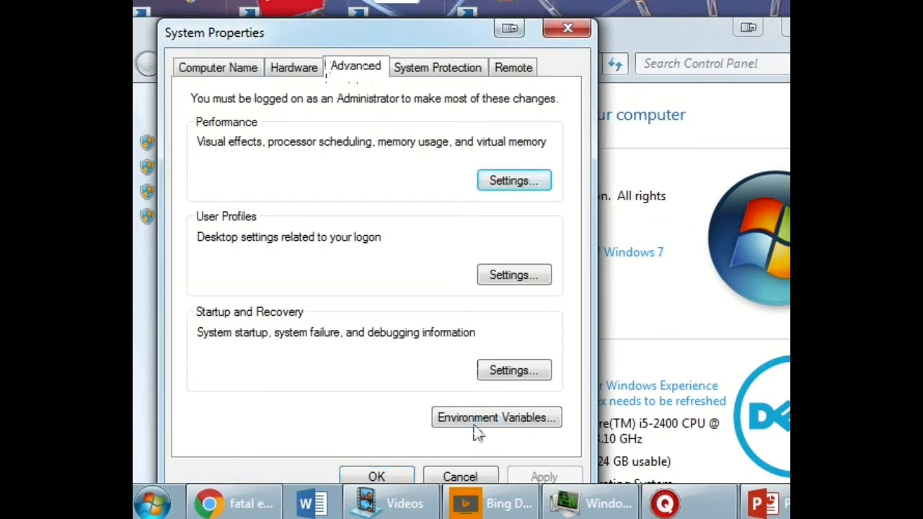
{"action": "mouse_move", "coordinate": [496, 422]}
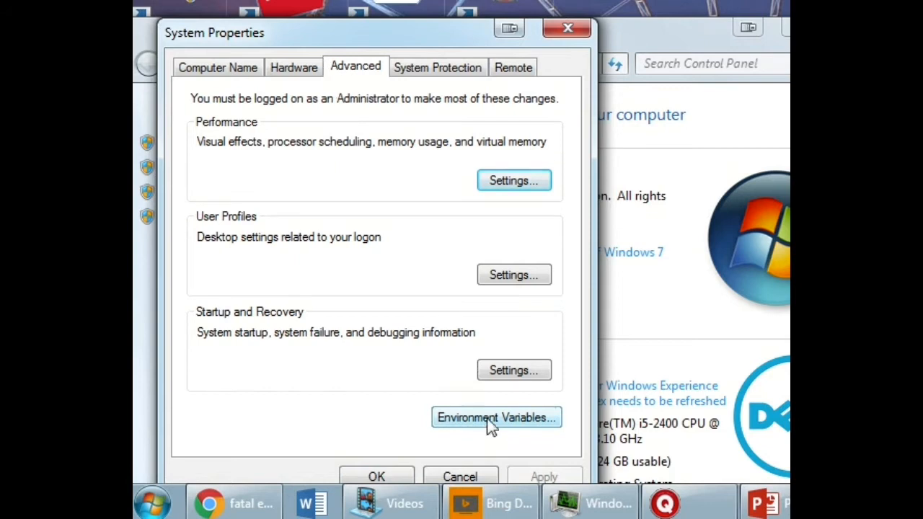
{"action": "left_click", "coordinate": [495, 417]}
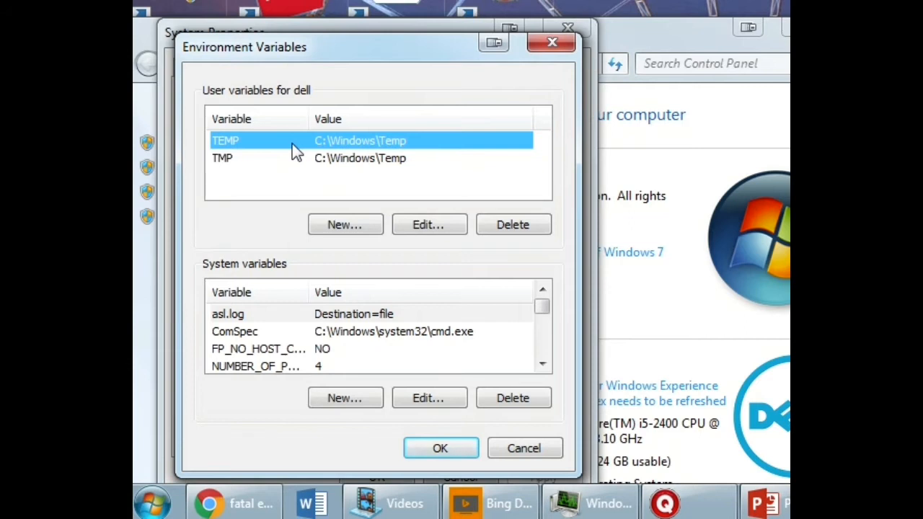
{"action": "mouse_move", "coordinate": [346, 136]}
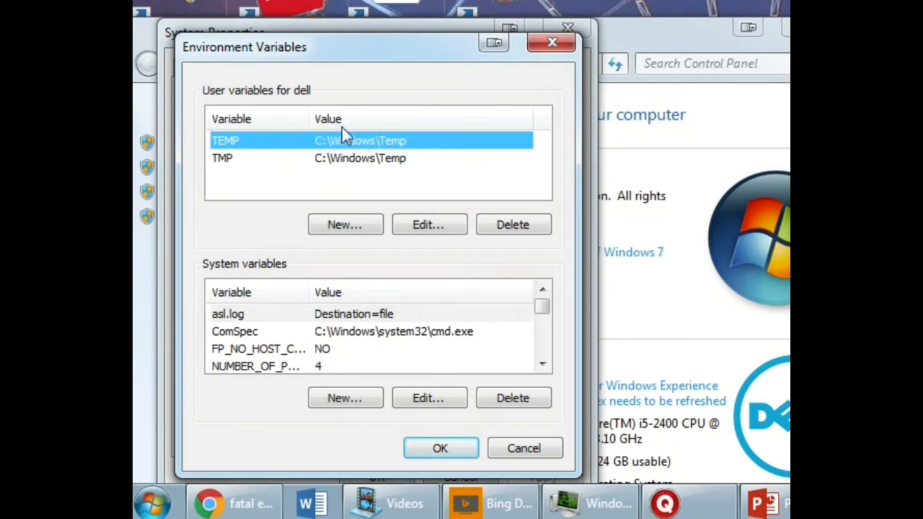
Step: Set user TEMP and TMP to C:\Windows\Temp, then close Environment Variables and System Properties
{"action": "left_click", "coordinate": [429, 224]}
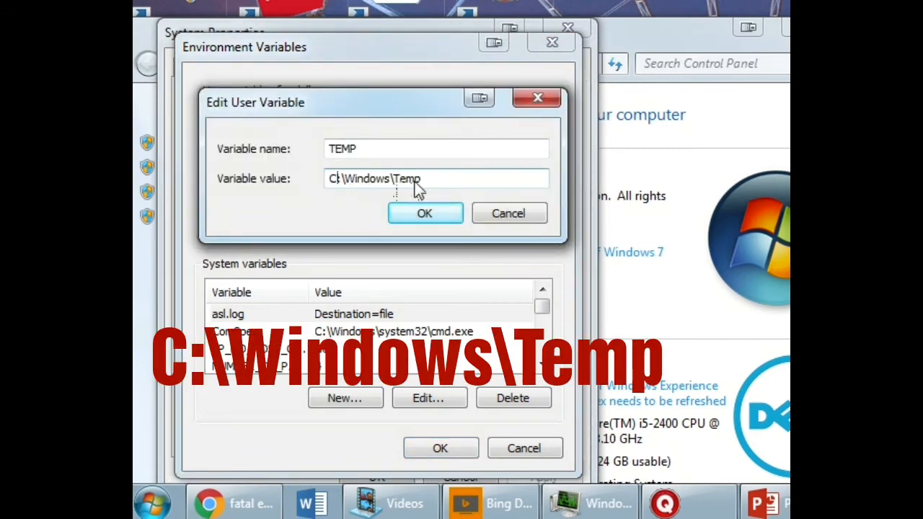
{"action": "left_click", "coordinate": [424, 212]}
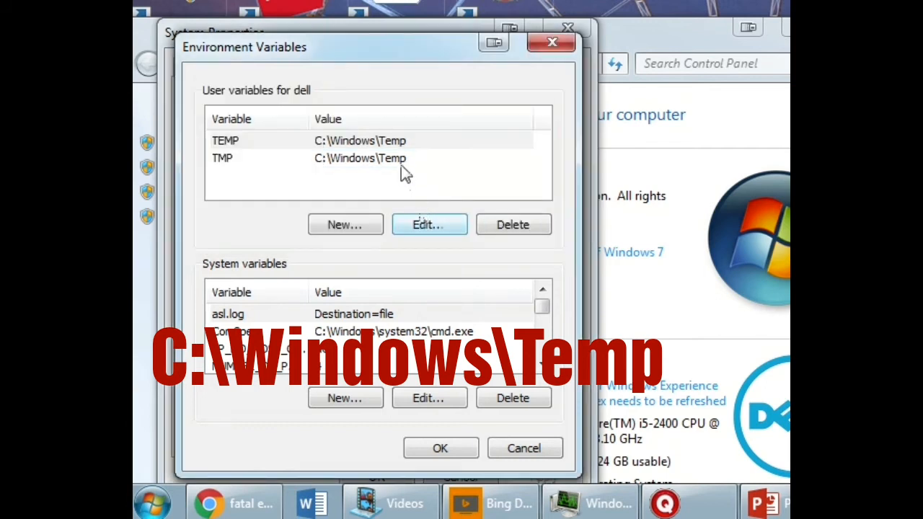
{"action": "left_click", "coordinate": [360, 158]}
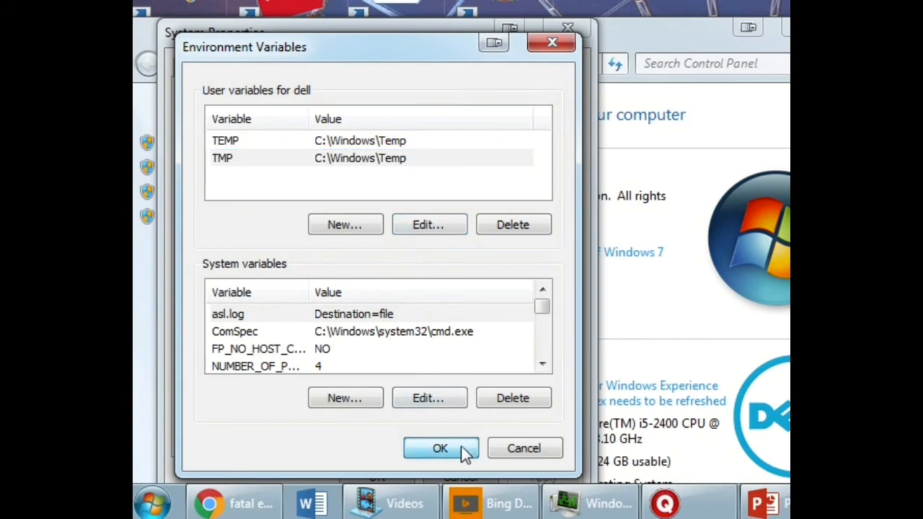
{"action": "left_click", "coordinate": [440, 448]}
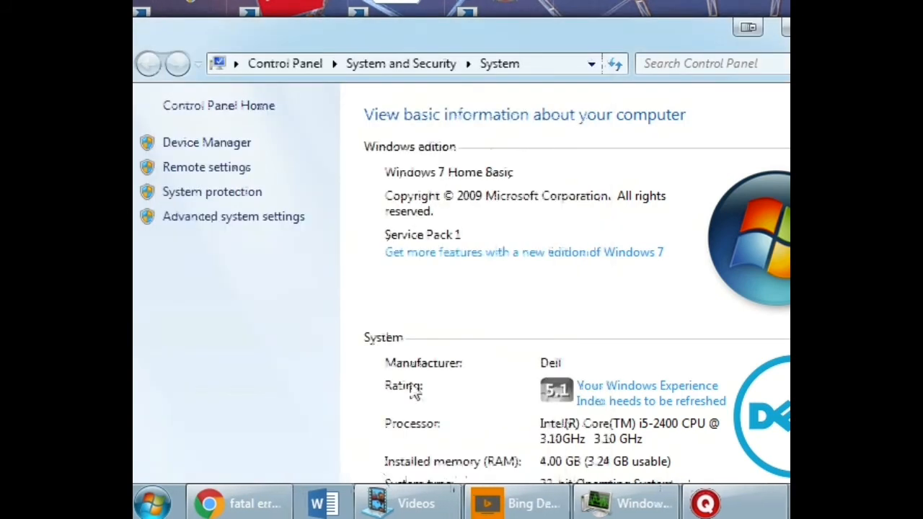